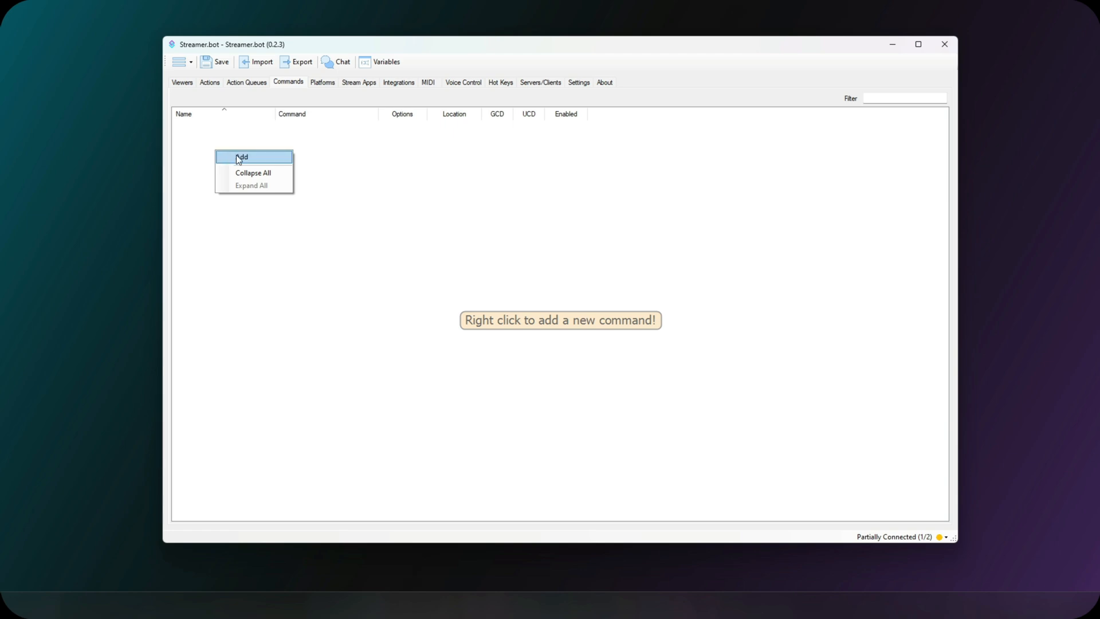
Add a Command Triggered trigger to the Commands action and start creating a new command
click(240, 157)
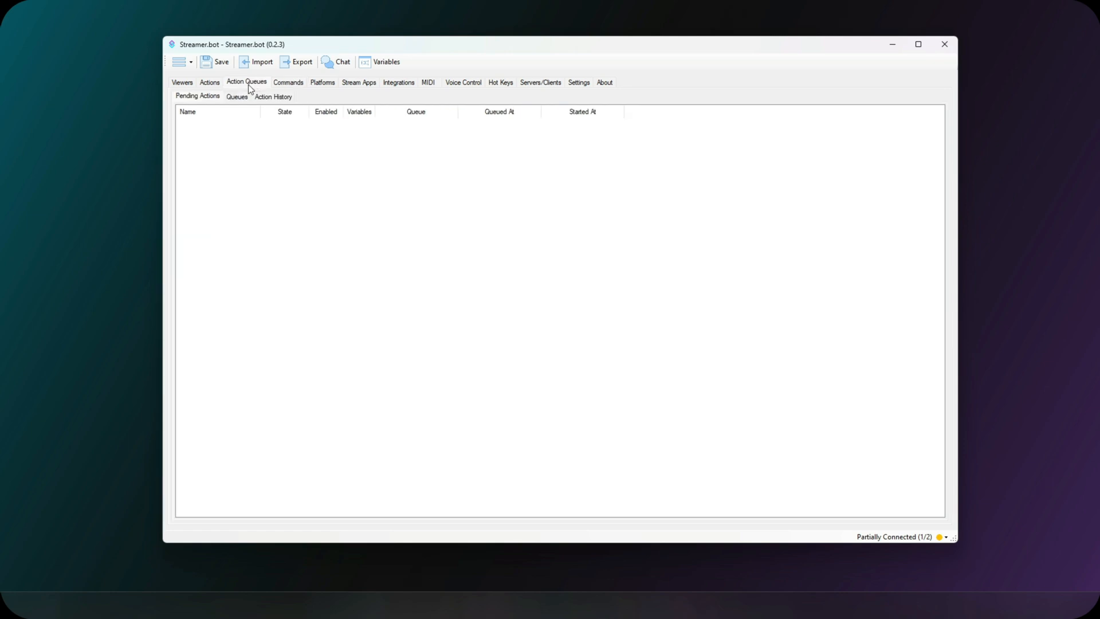
click(209, 82)
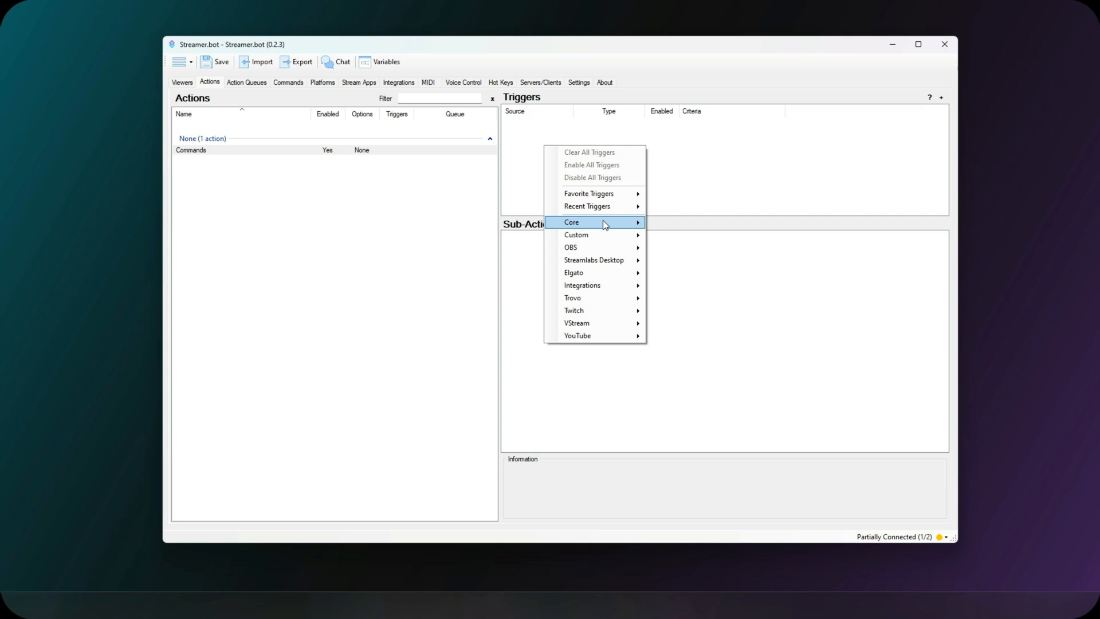
mouse_move(684, 261)
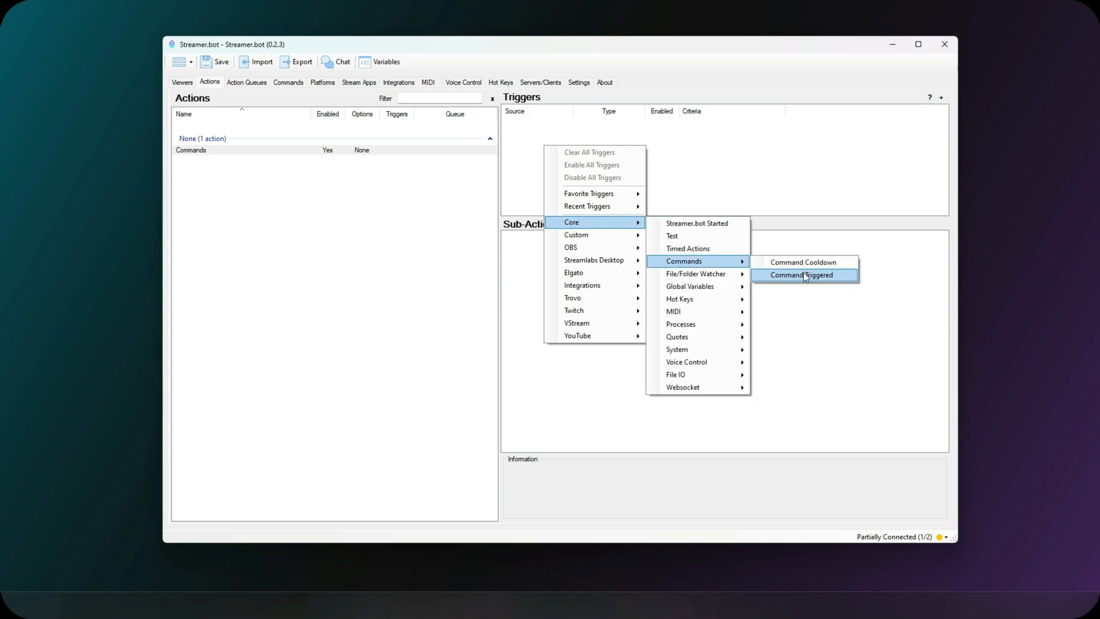
click(804, 275)
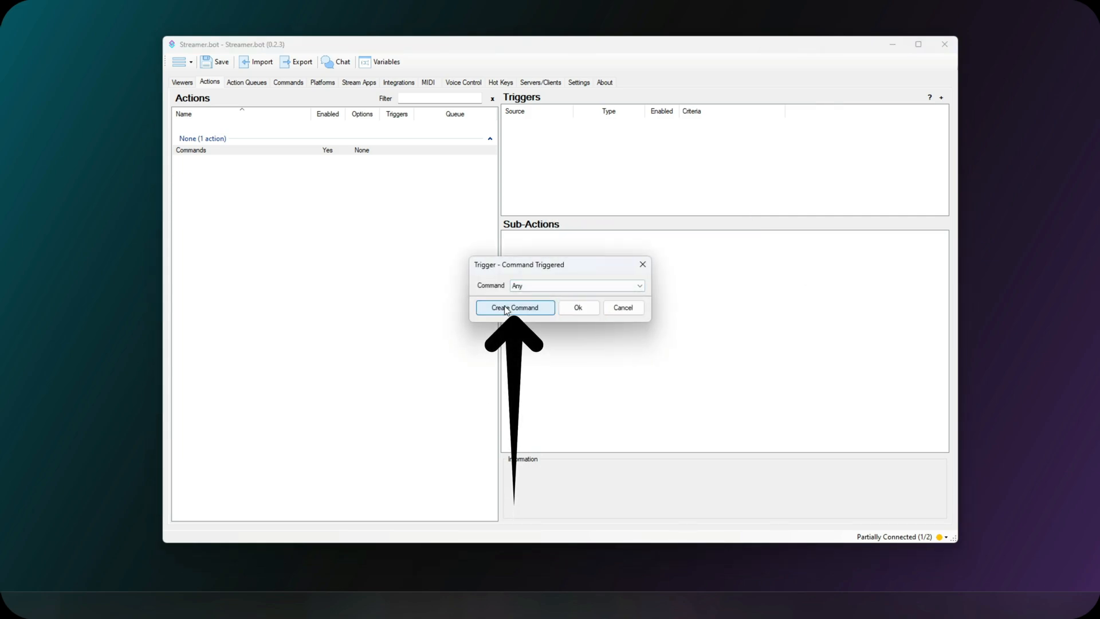
click(515, 307)
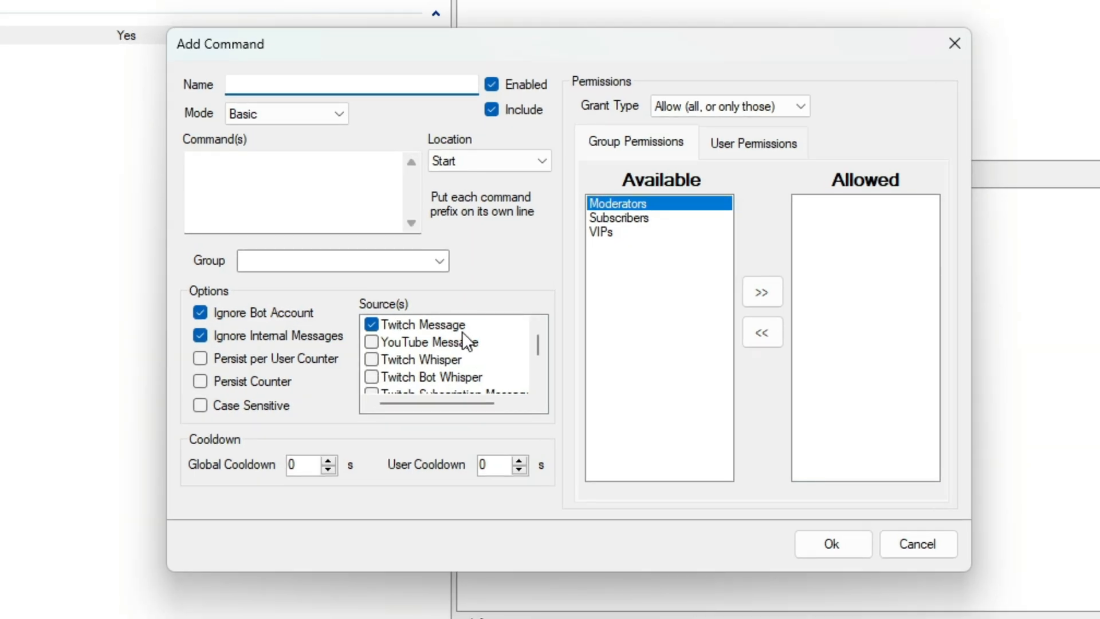
Name the new command 'Command Name'
click(345, 85)
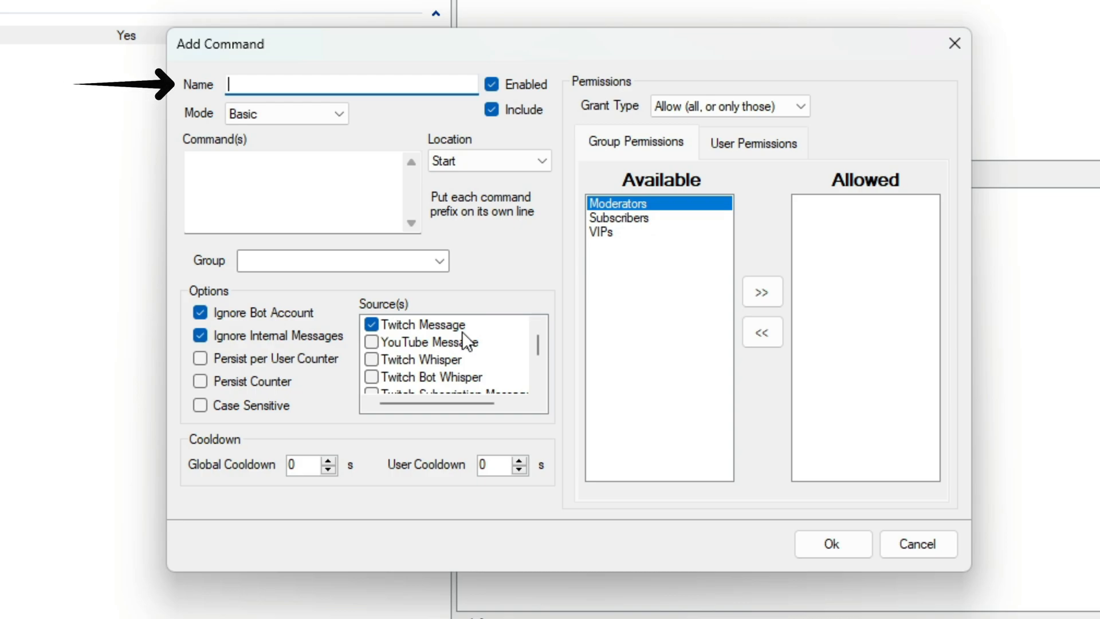
text(Comma)
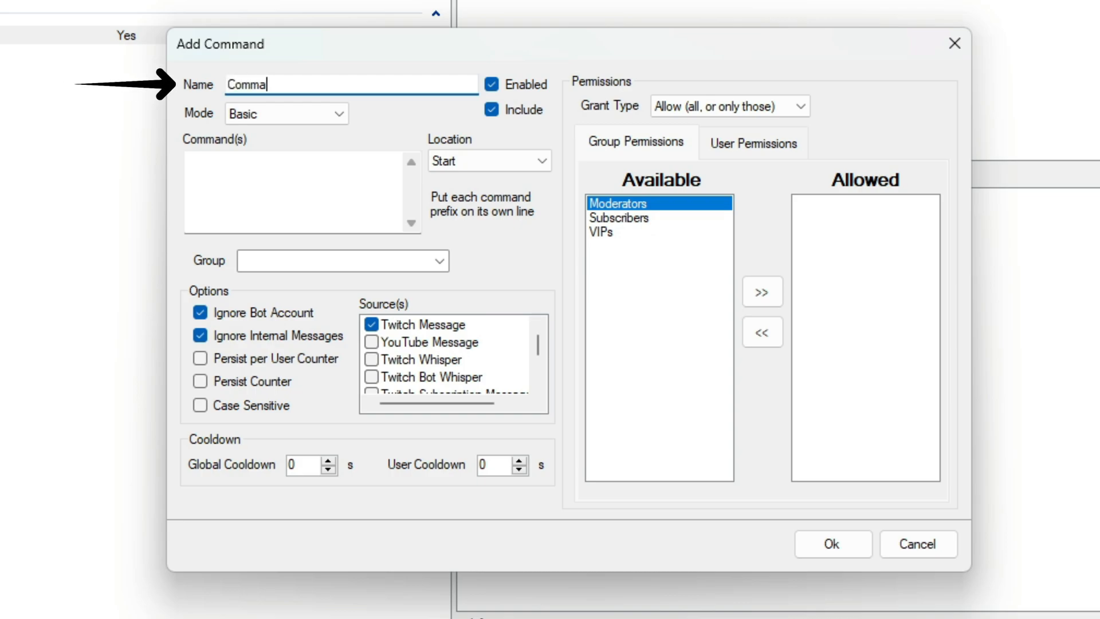
text(Command Name)
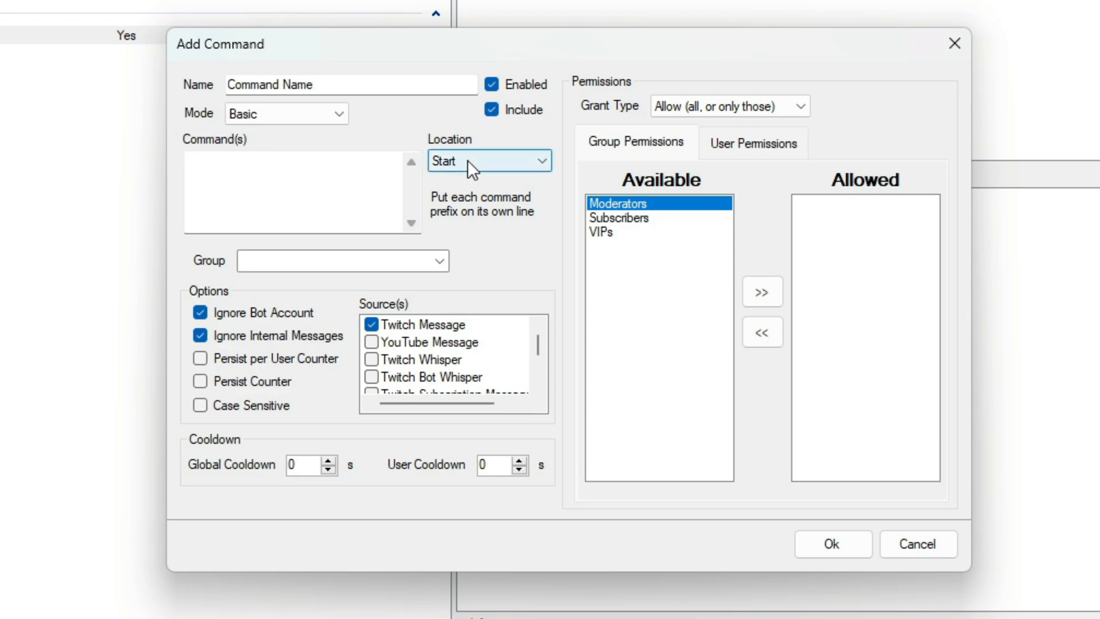
click(488, 160)
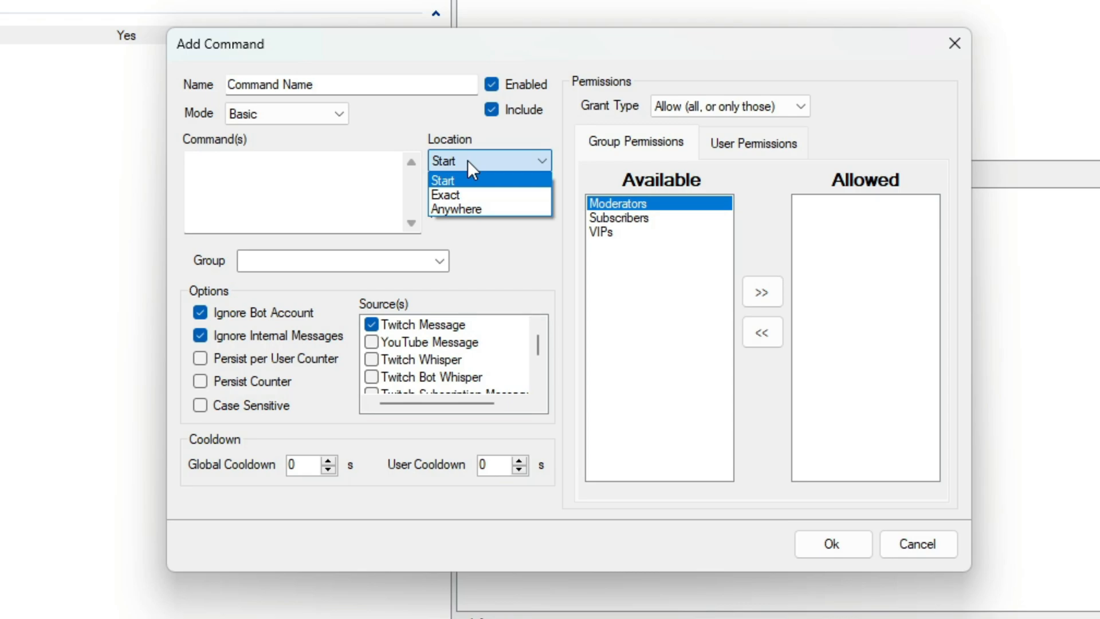
click(449, 180)
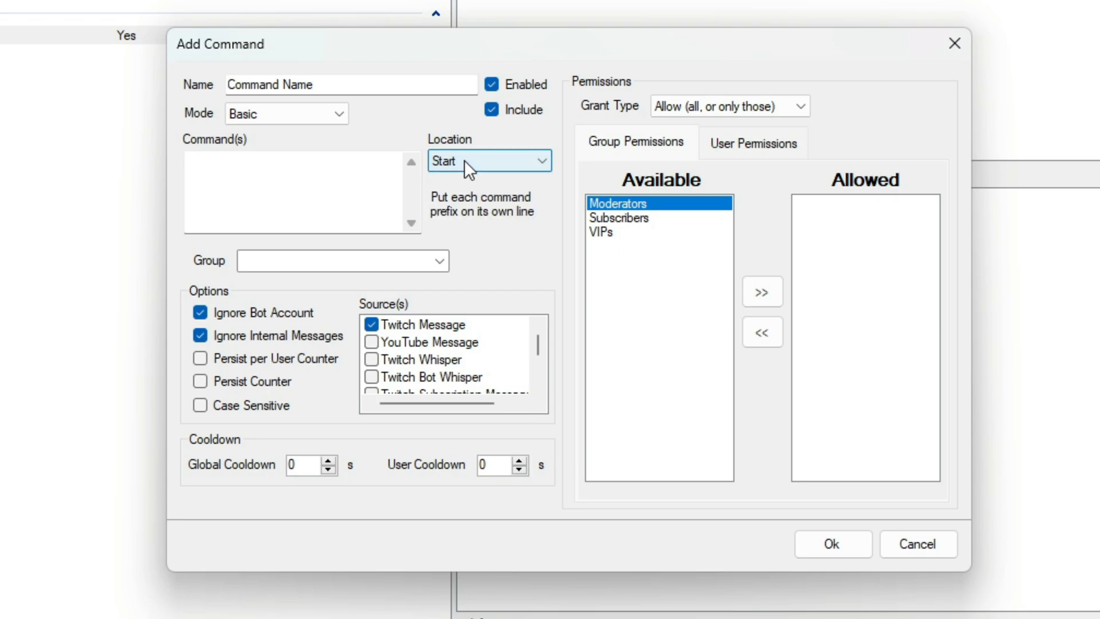
click(226, 189)
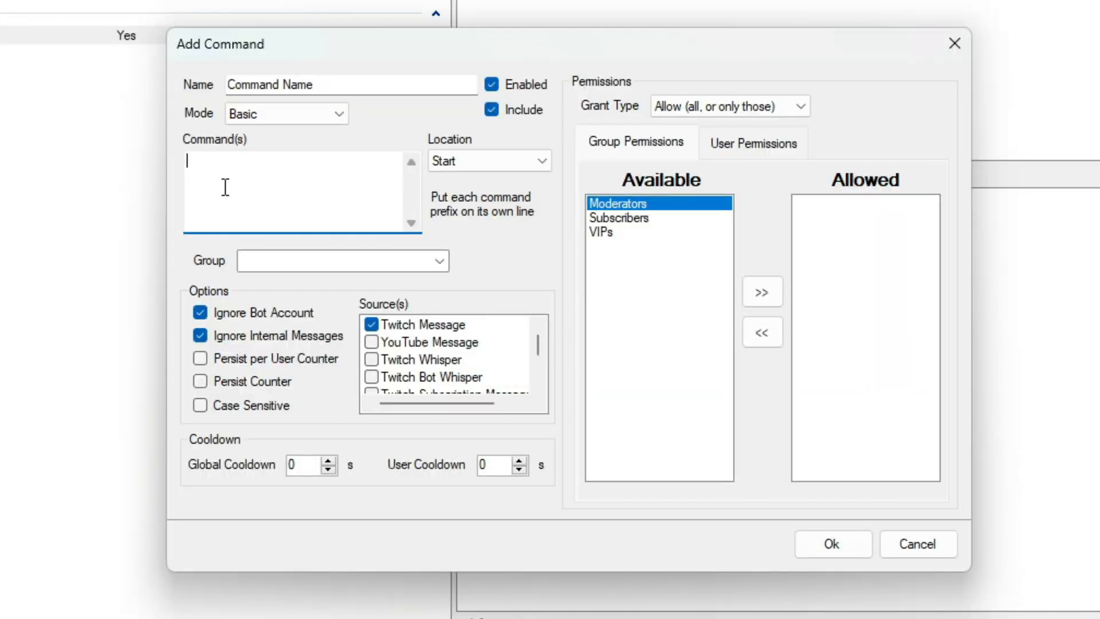
Enter !so and !shoutout as the command triggers and set the group to Commands
text(!s)
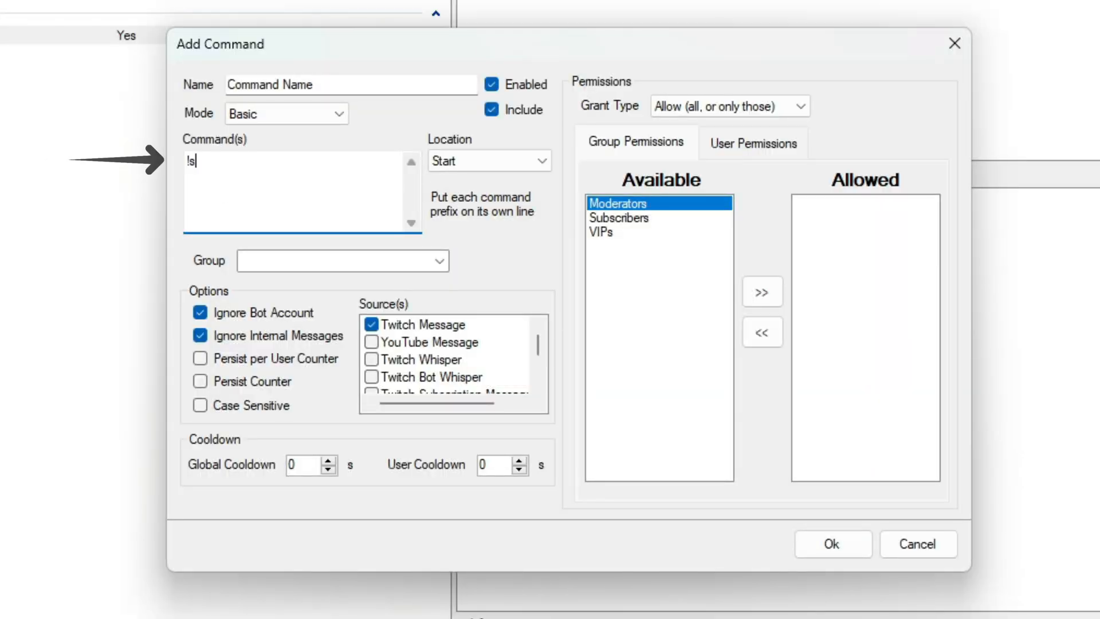
text(o)
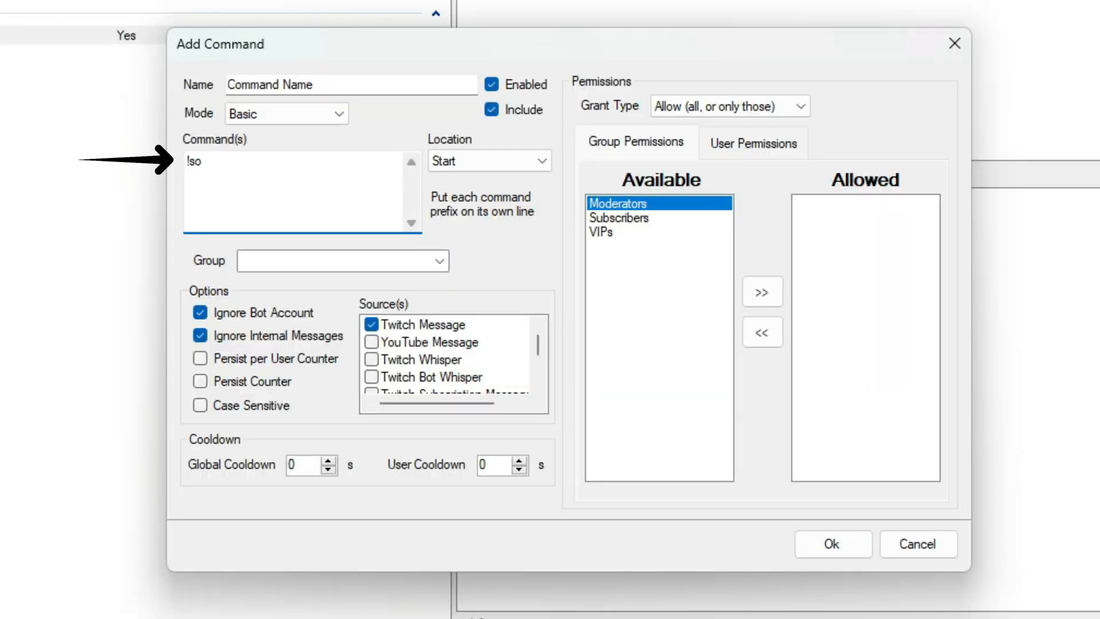
text(!shout)
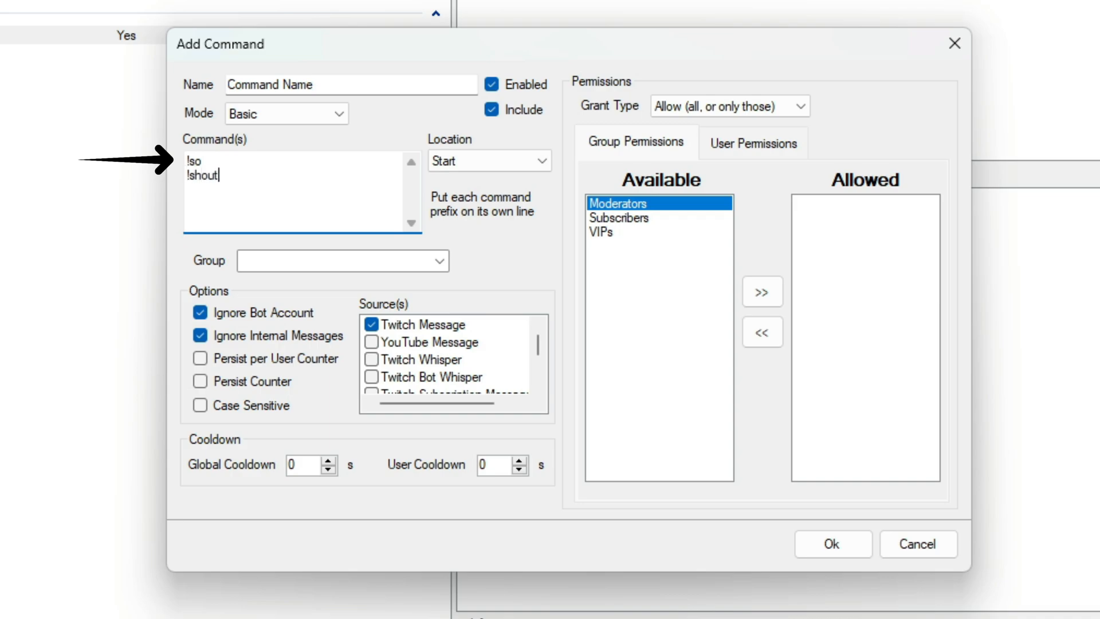
text(out)
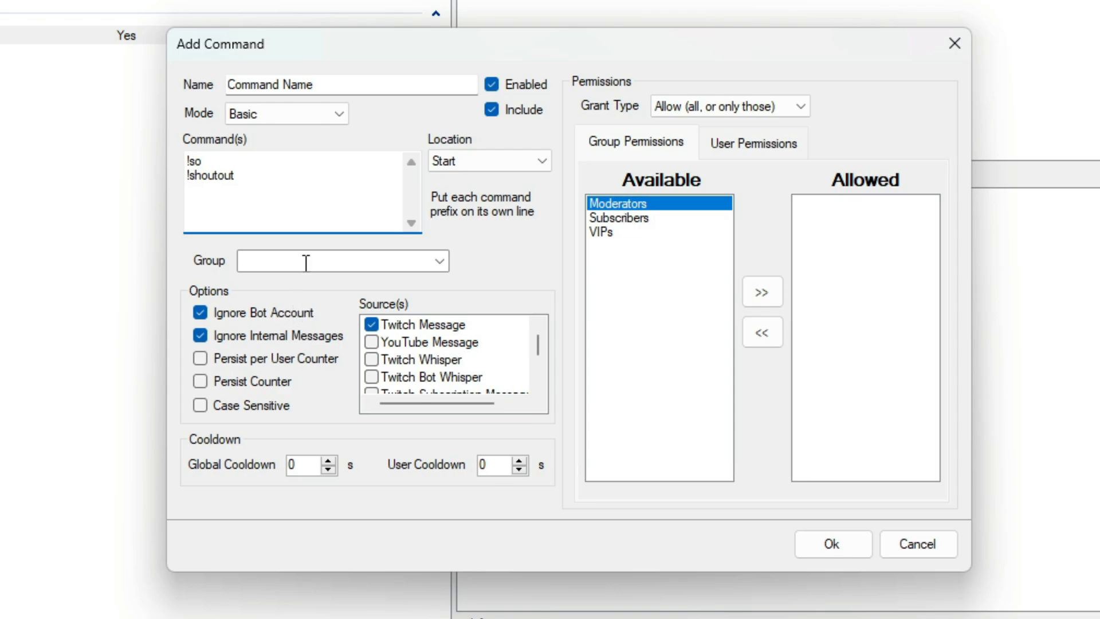
click(331, 261)
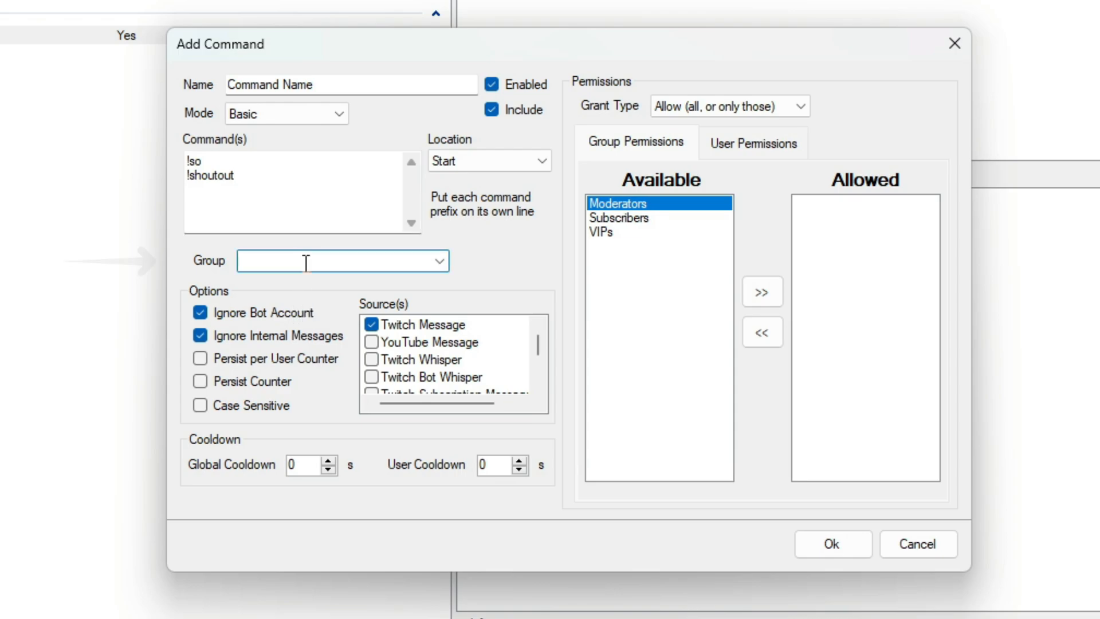
text(Commands)
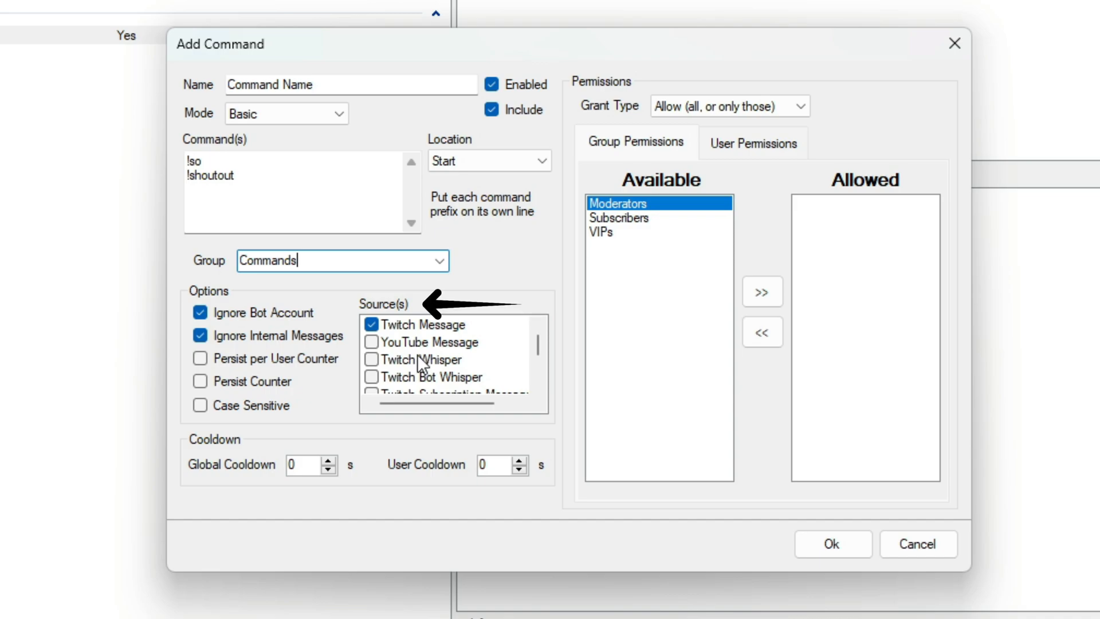
mouse_move(435, 332)
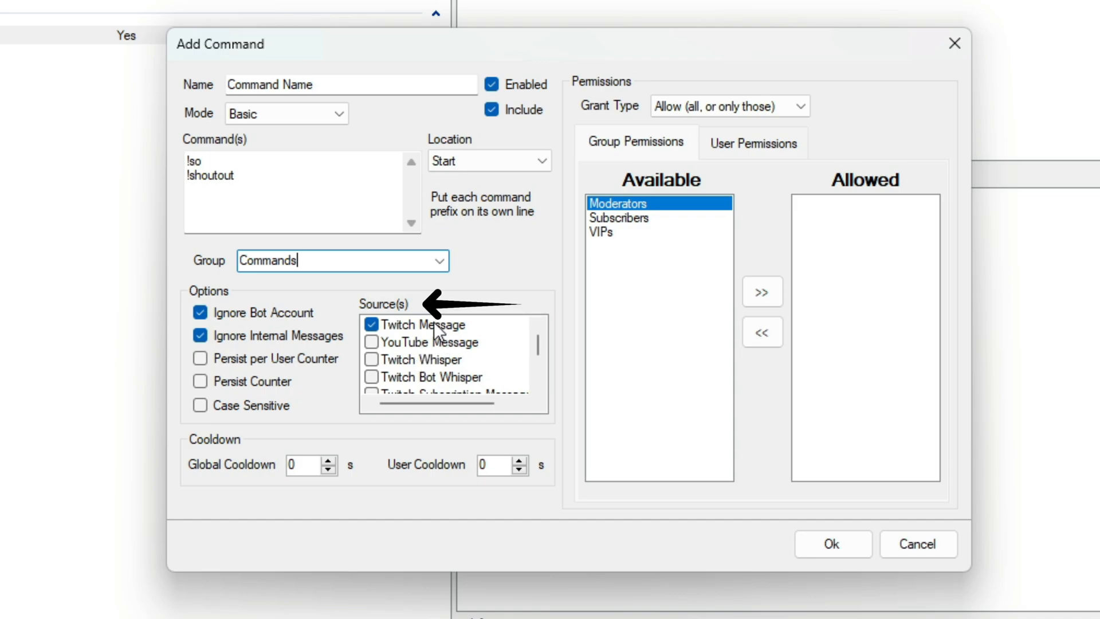
Switch the command's source from Twitch Message to YouTube Message
click(371, 342)
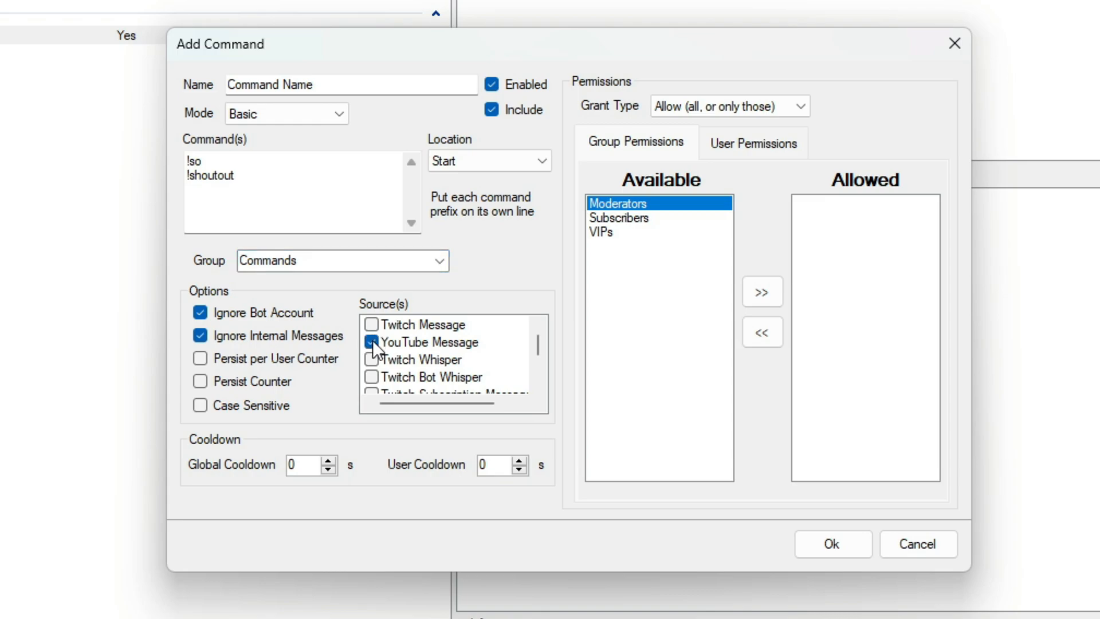
click(371, 342)
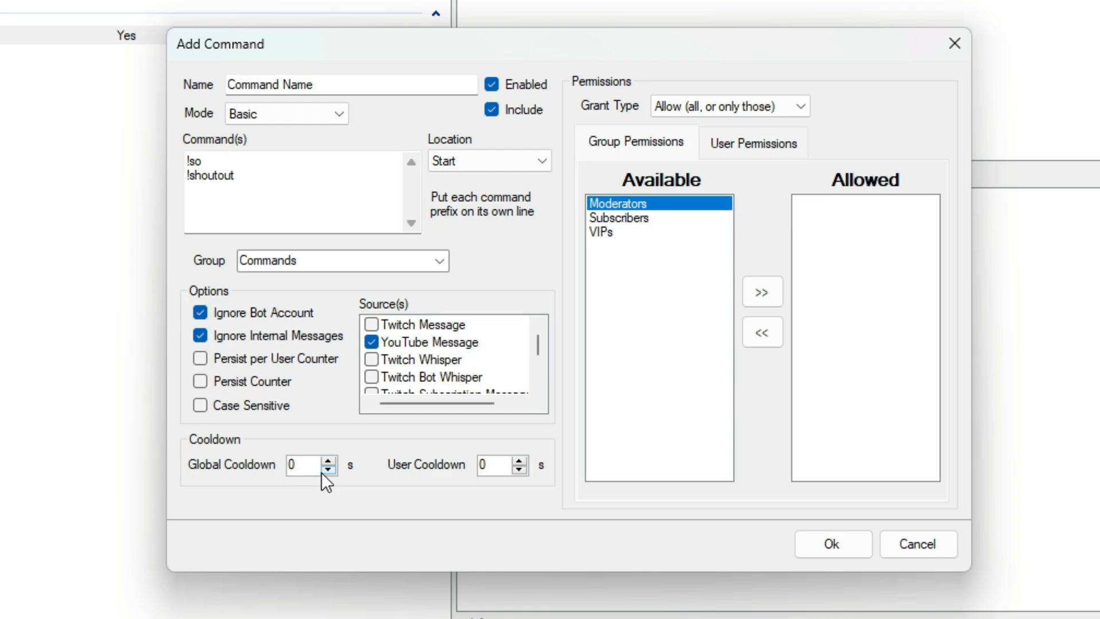
mouse_move(606, 318)
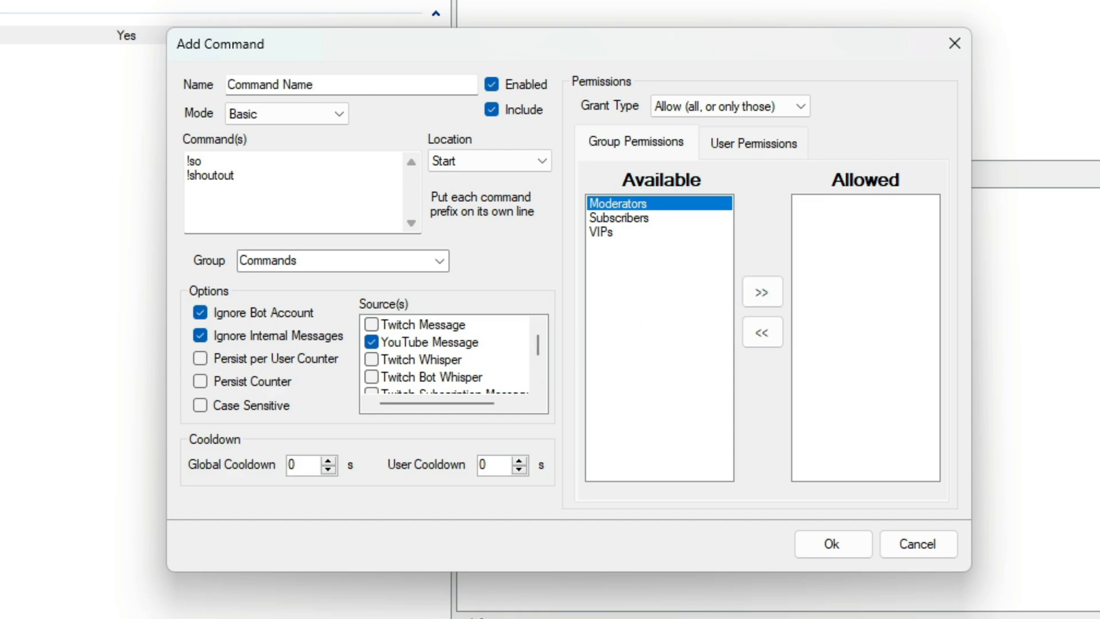
mouse_move(970, 407)
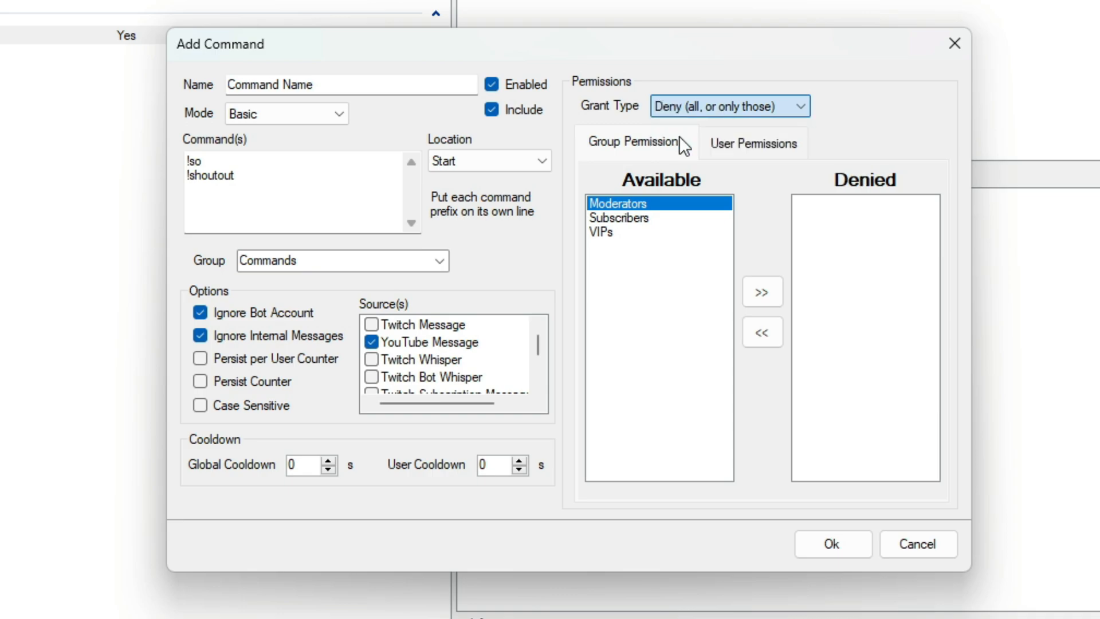
Set Grant Type to Allow and check the User and Group Permissions tabs
click(730, 106)
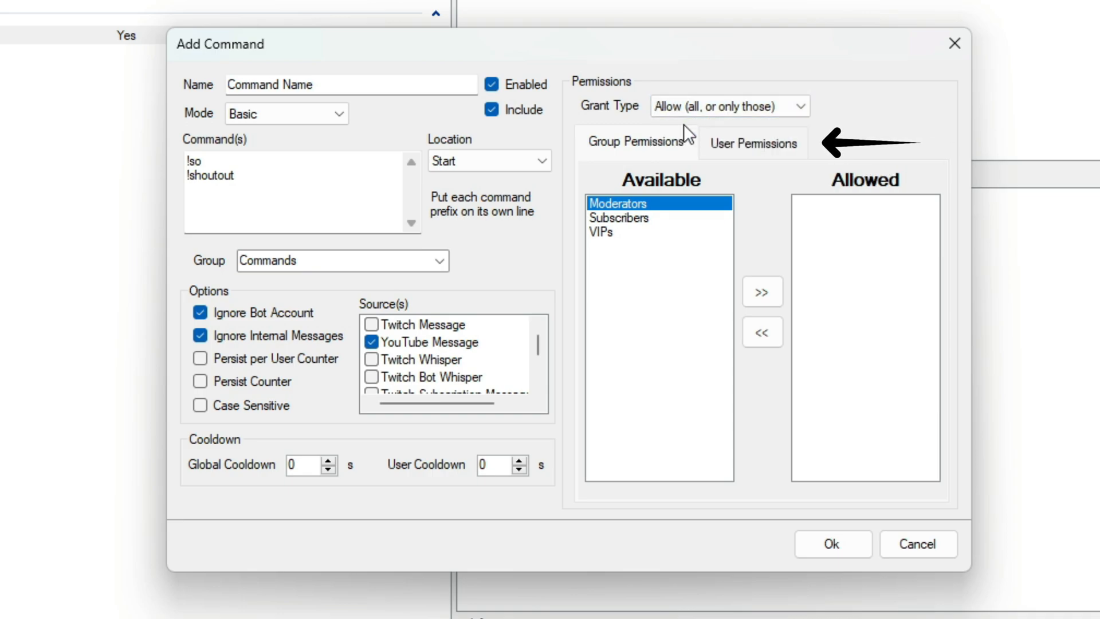
mouse_move(755, 161)
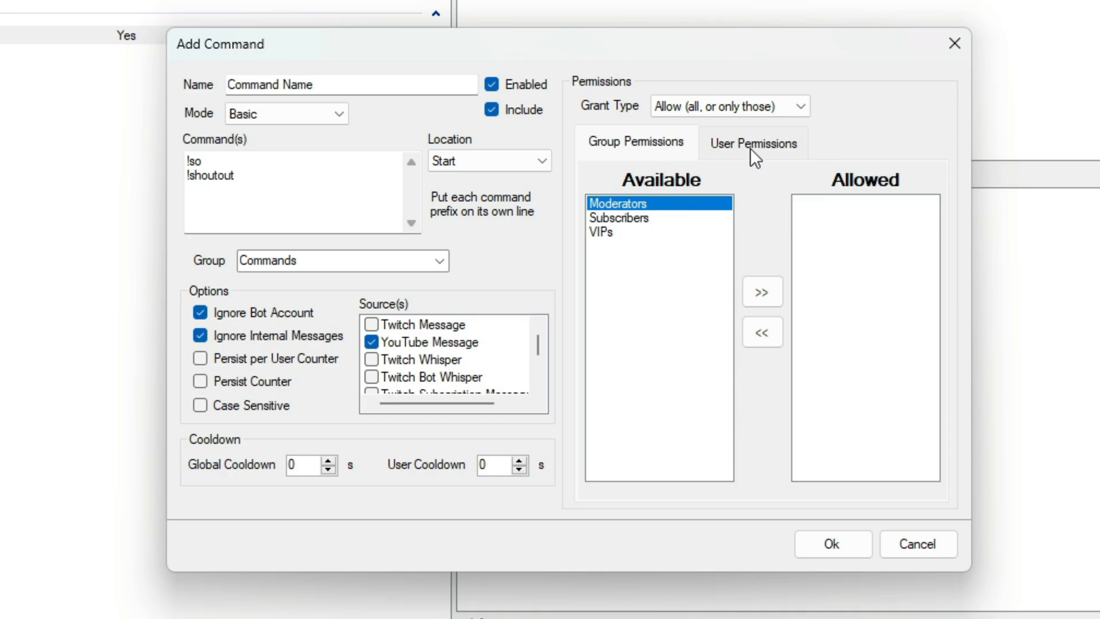
click(753, 142)
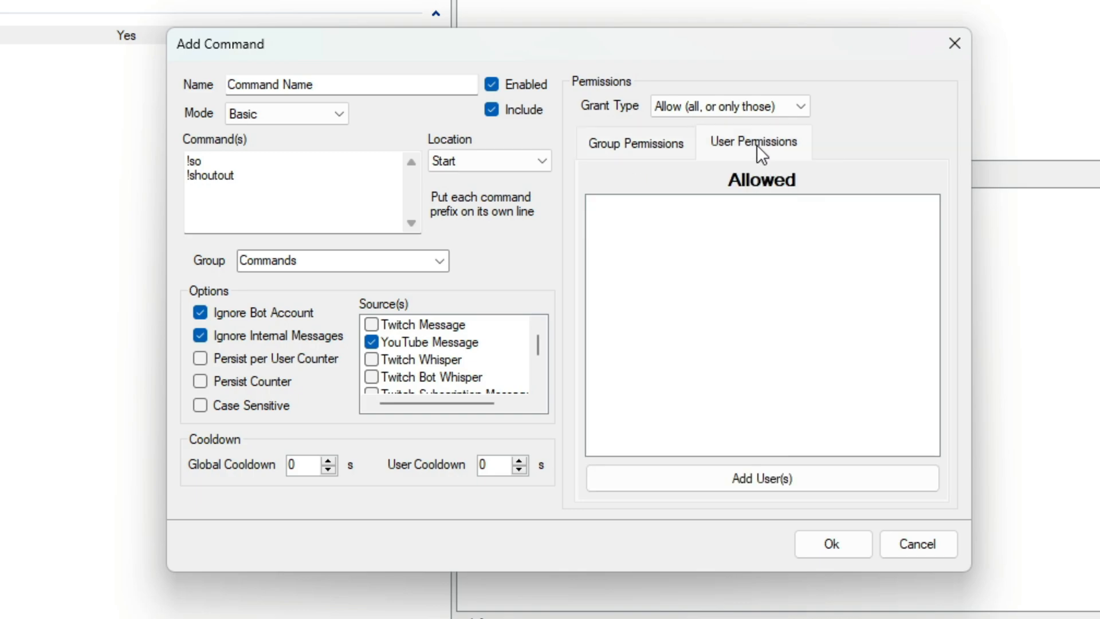
click(635, 142)
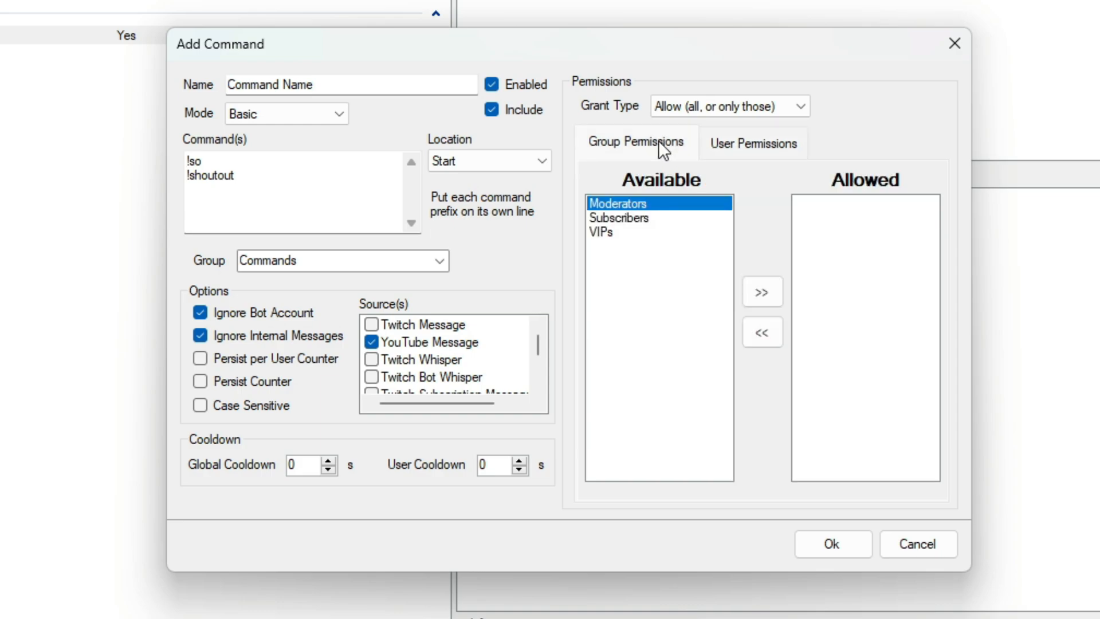
mouse_move(655, 160)
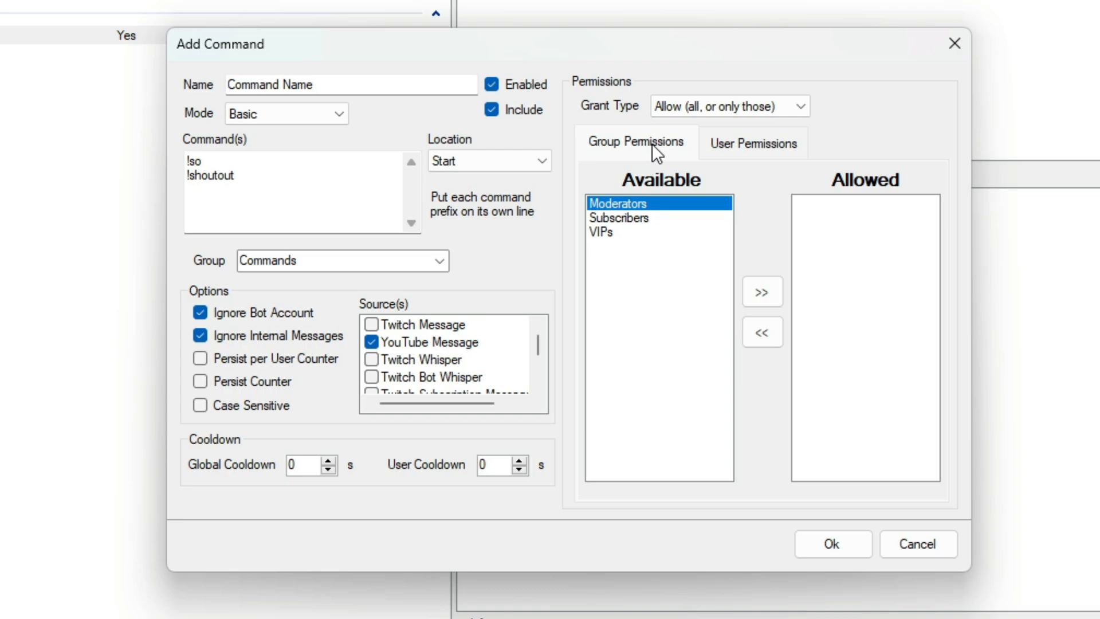
mouse_move(858, 256)
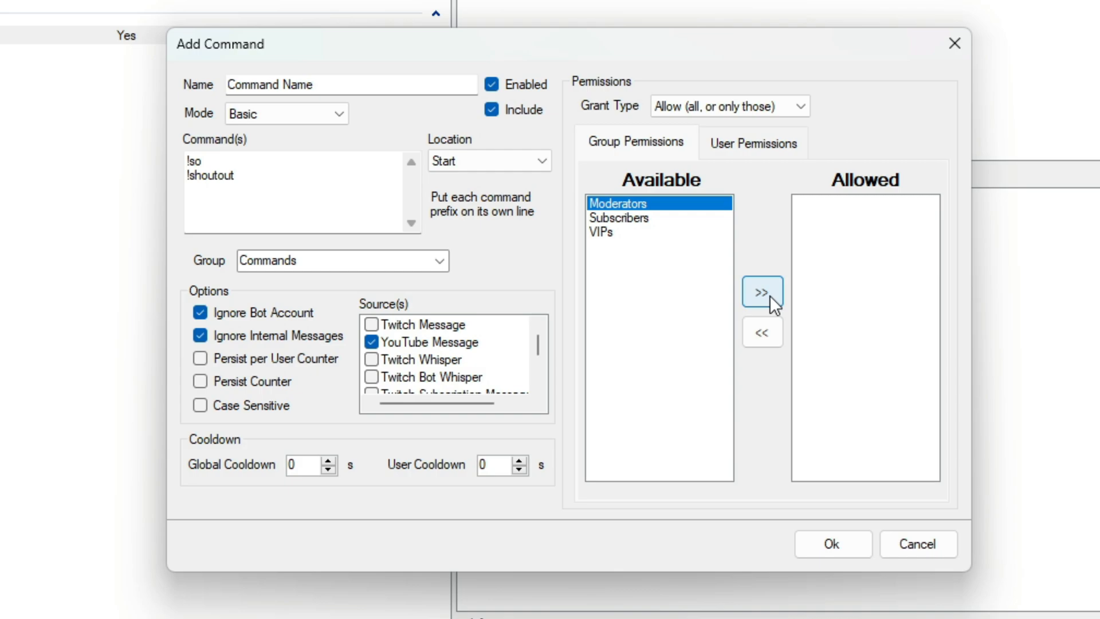
click(762, 292)
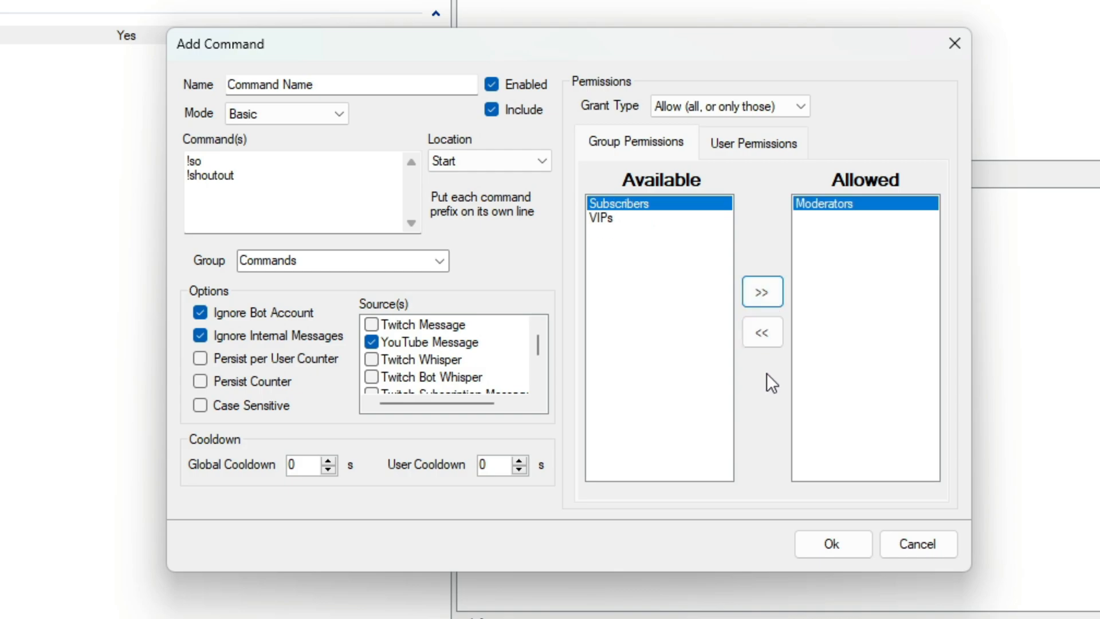
mouse_move(763, 333)
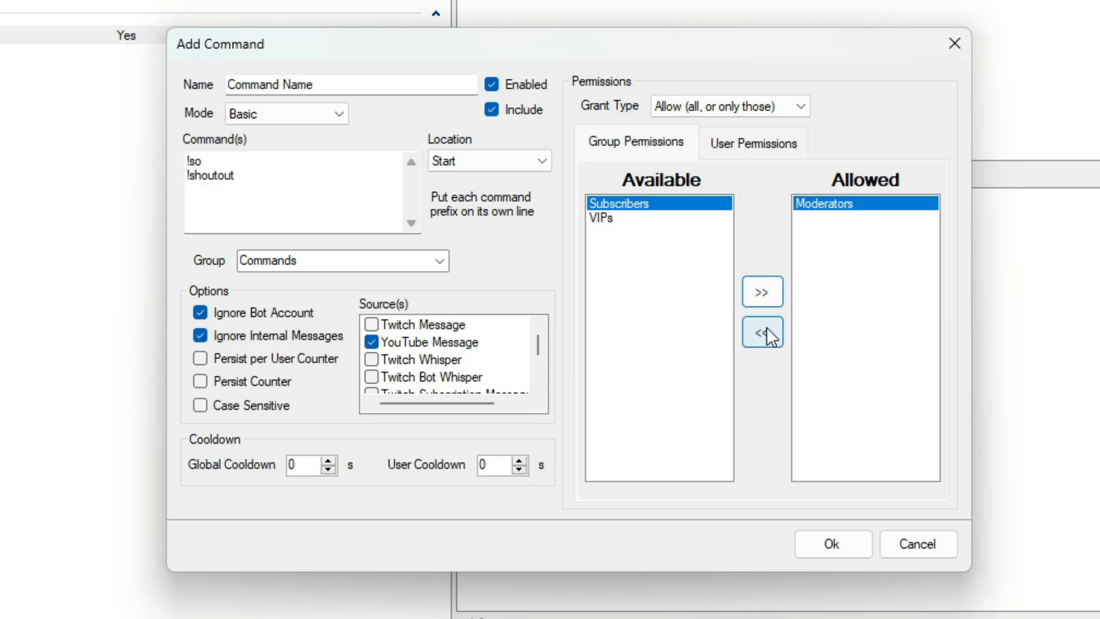
click(763, 333)
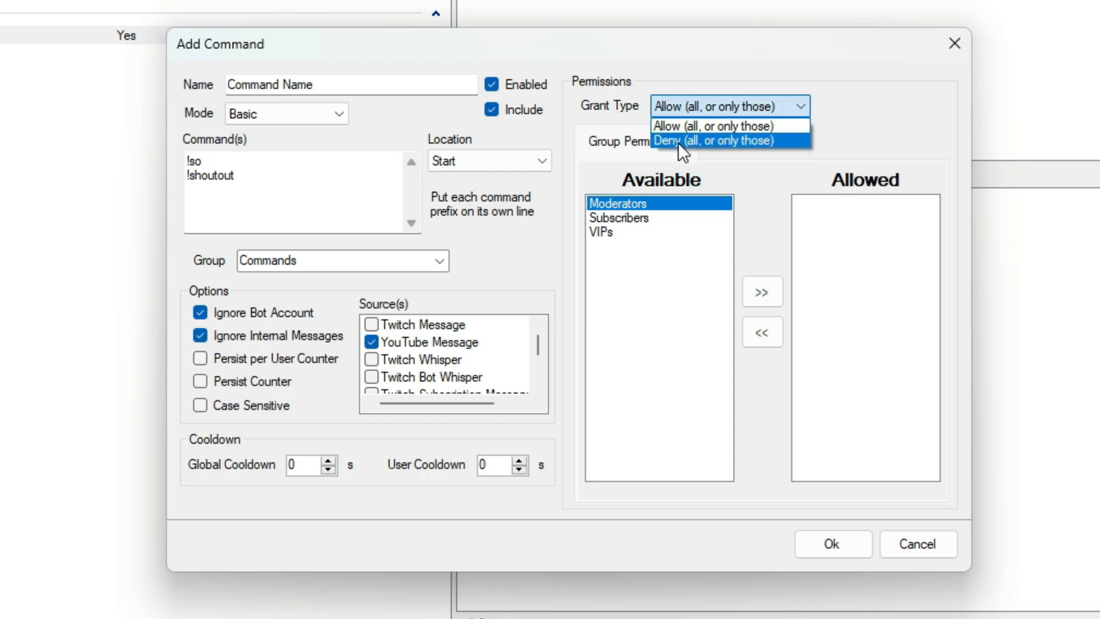
click(711, 140)
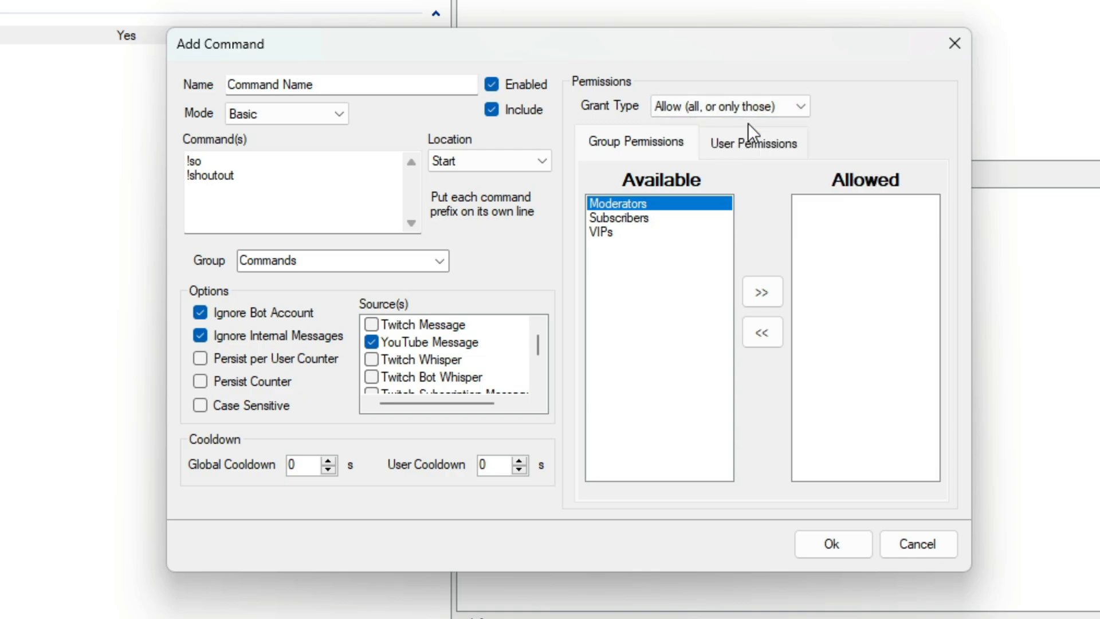
Add user Lyfe to the allowed users and save the command to the trigger
click(754, 142)
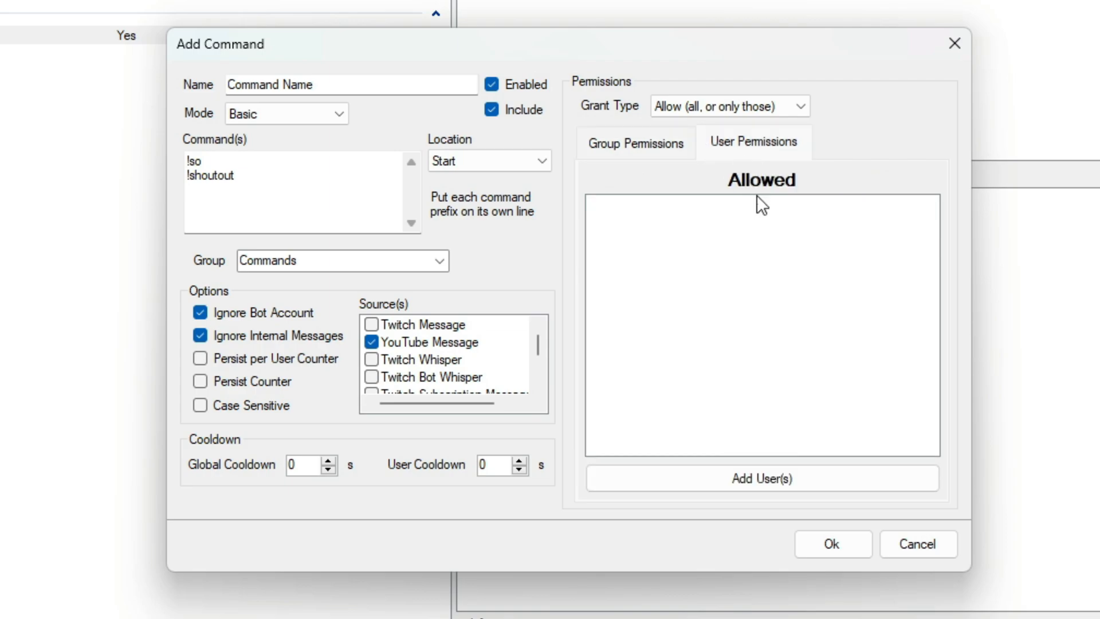
mouse_move(707, 403)
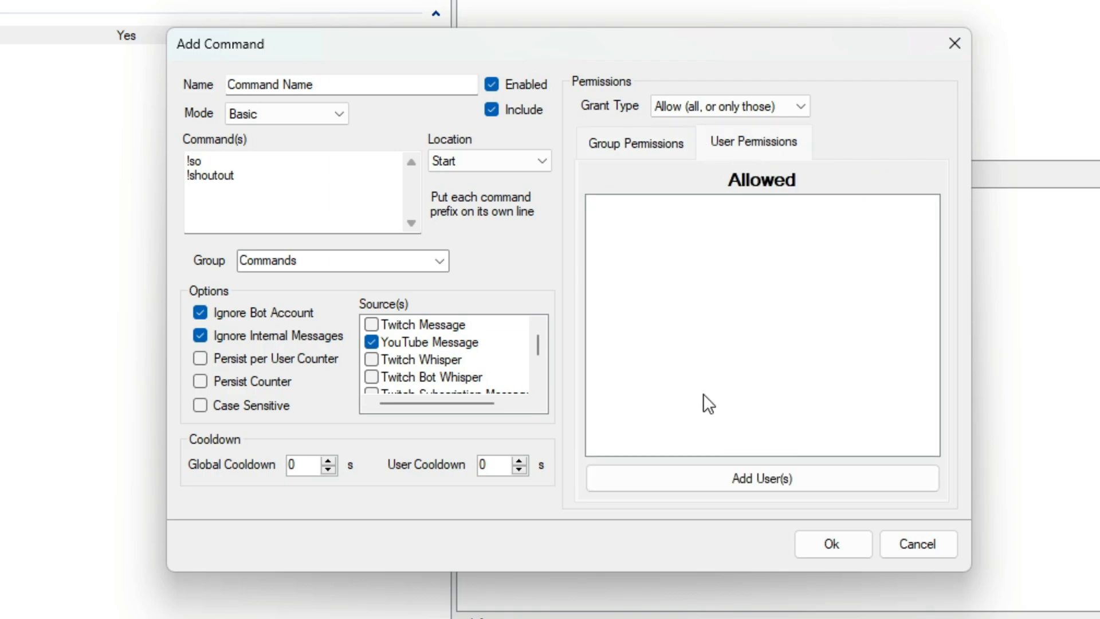
click(763, 479)
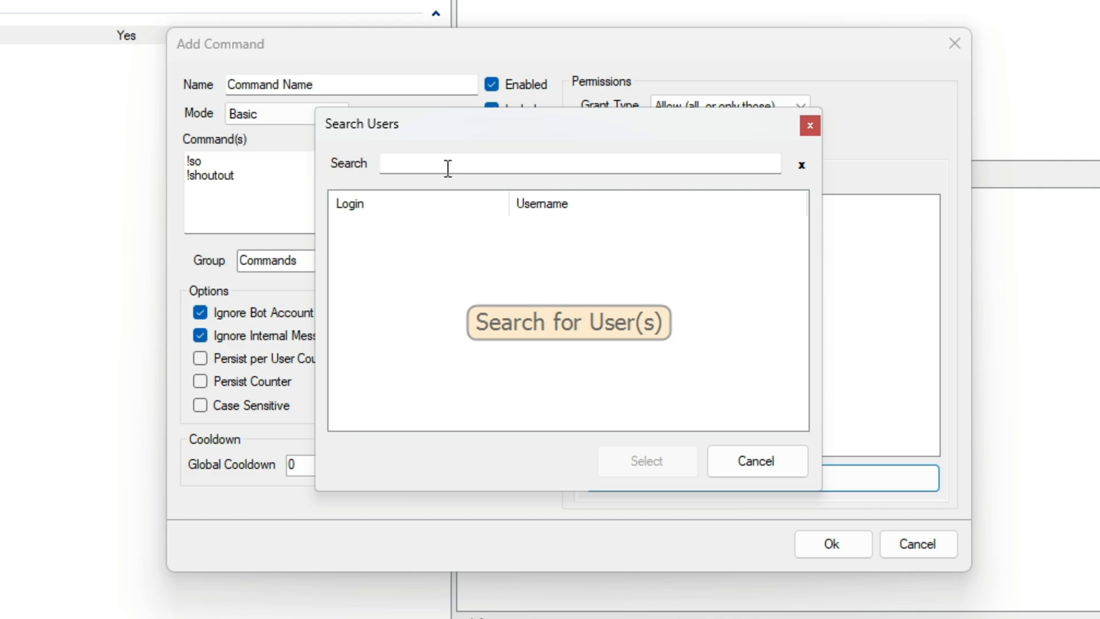
text(Lyfesaver74)
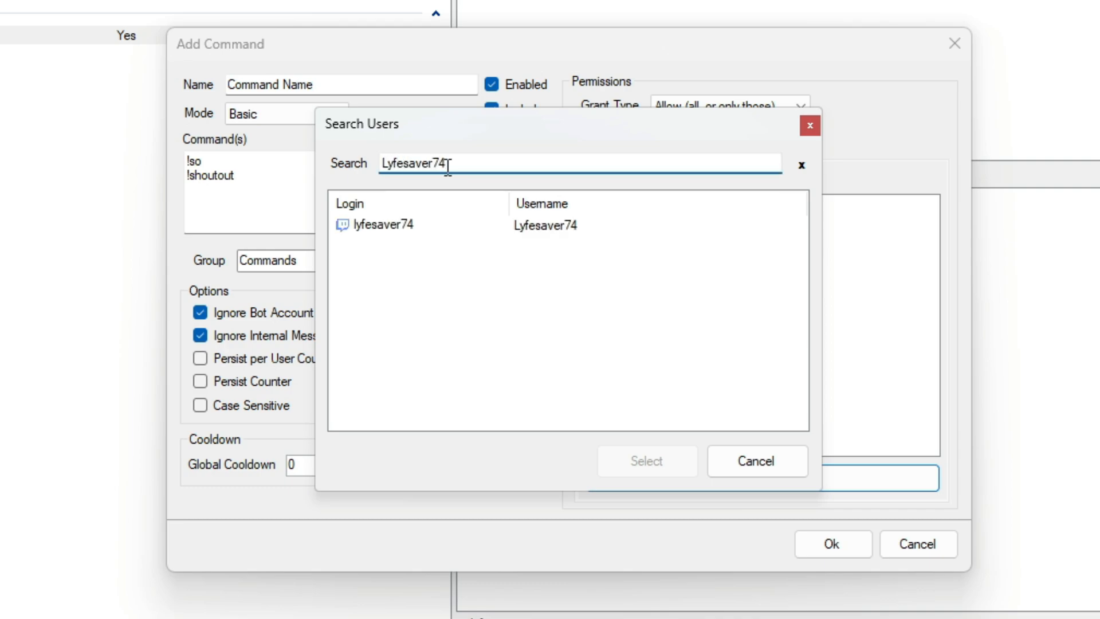
click(382, 225)
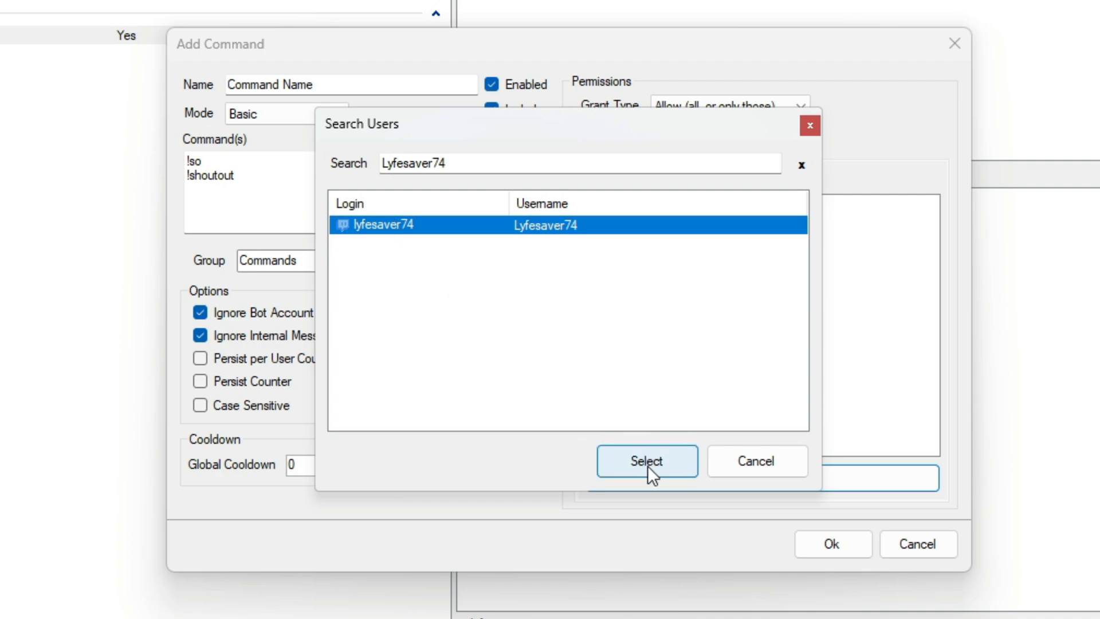
click(648, 461)
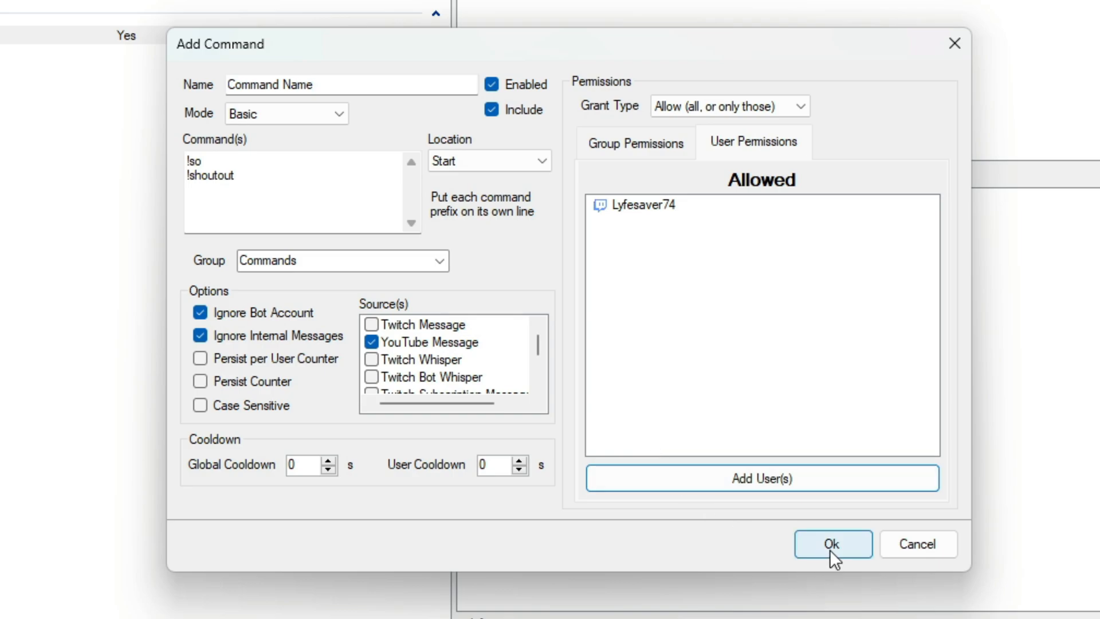
click(833, 545)
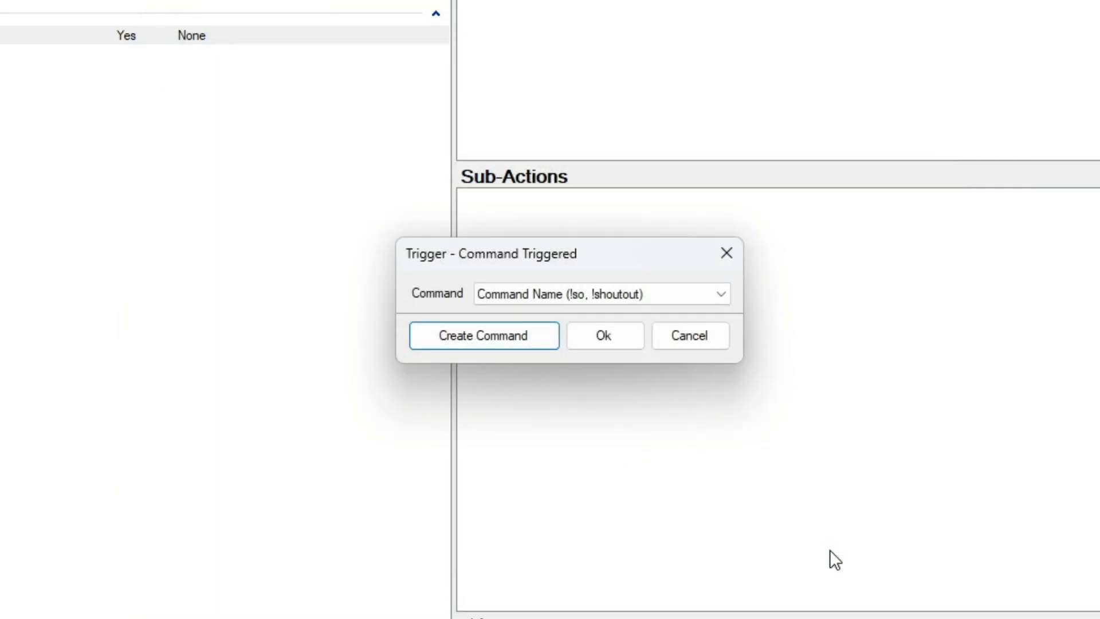